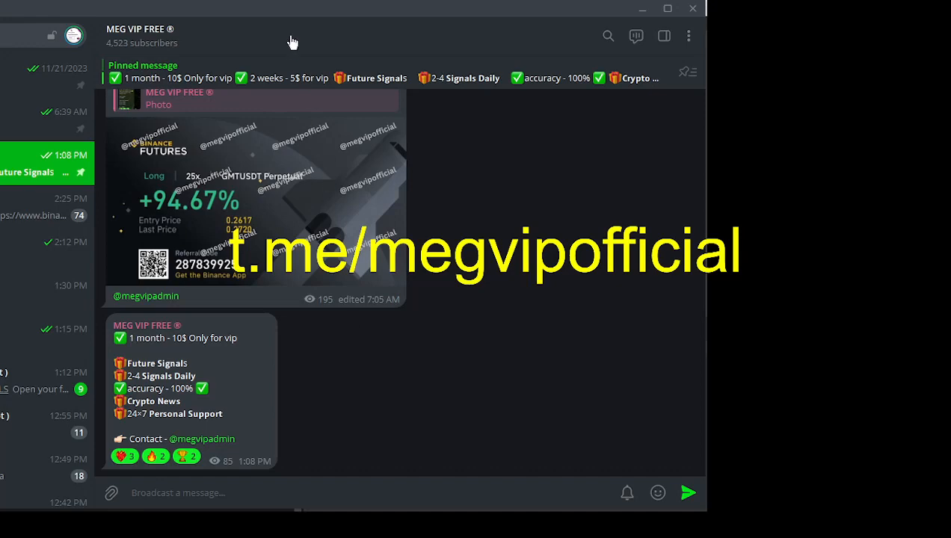
Scroll the MEG VIP FREE channel through the GMT/USDT target updates to the December 15 long signal
click(141, 28)
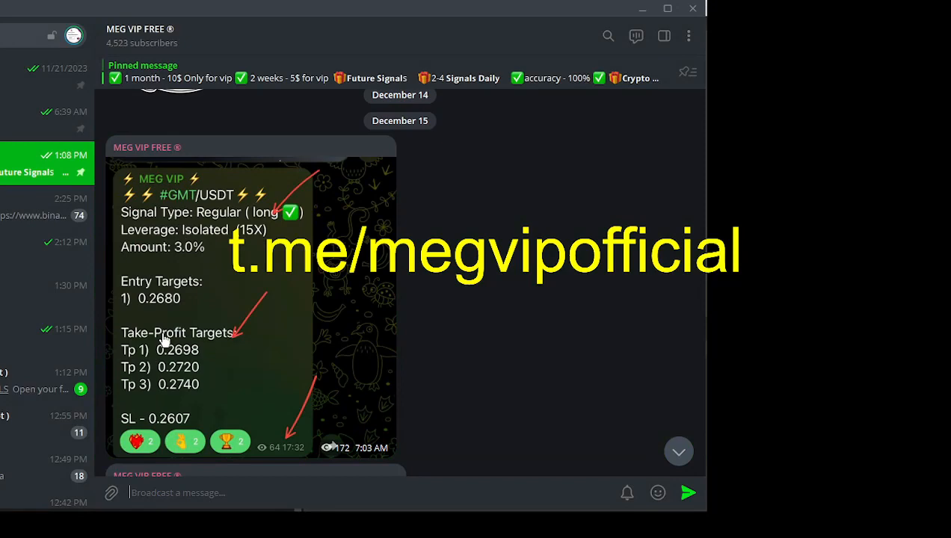
scroll(down, 3)
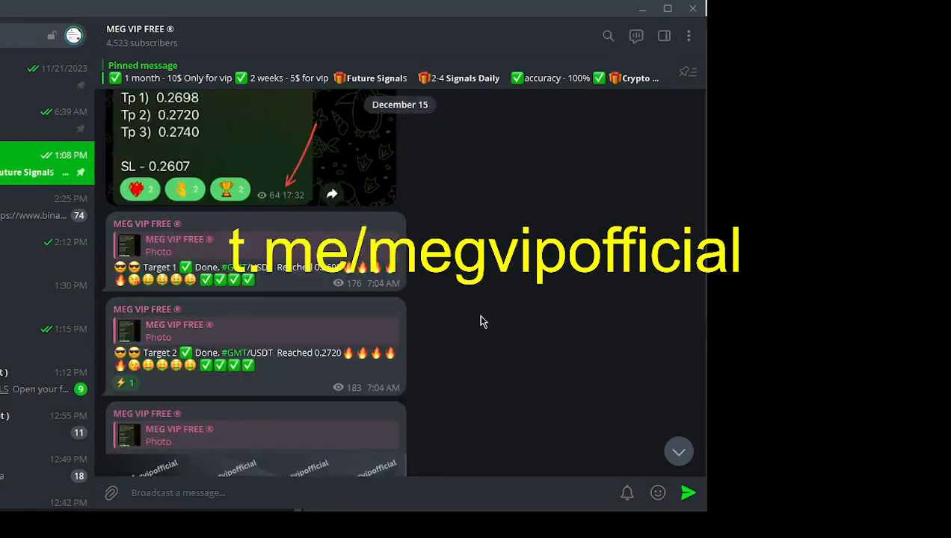
scroll(down, 3)
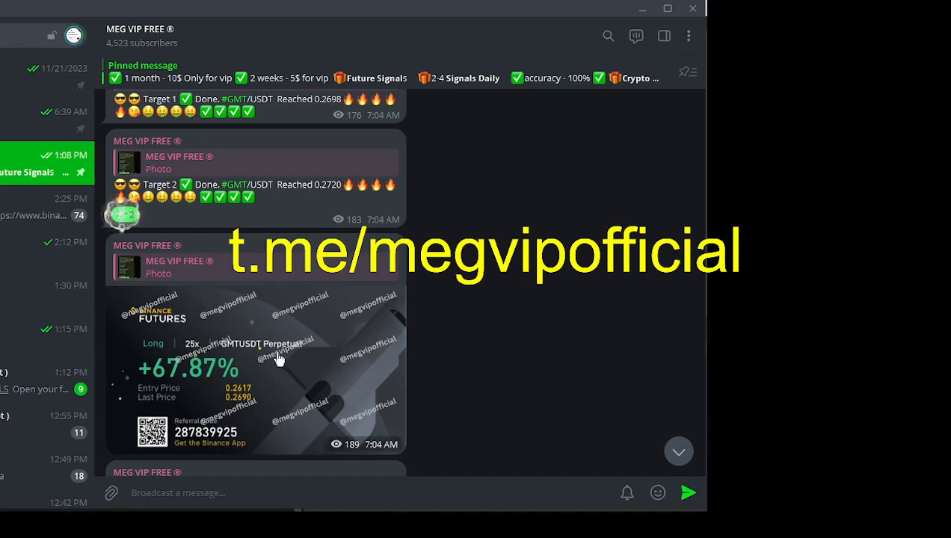
click(257, 366)
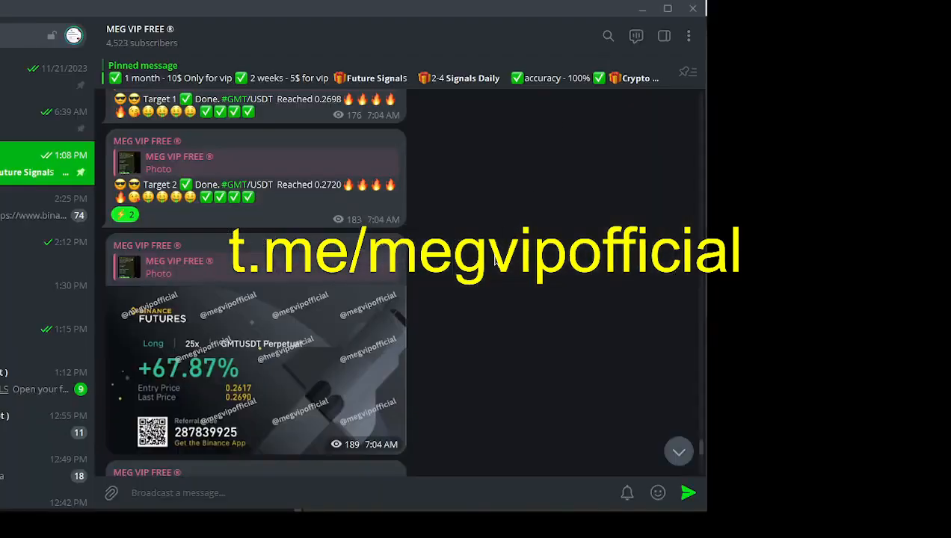
scroll(down, 3)
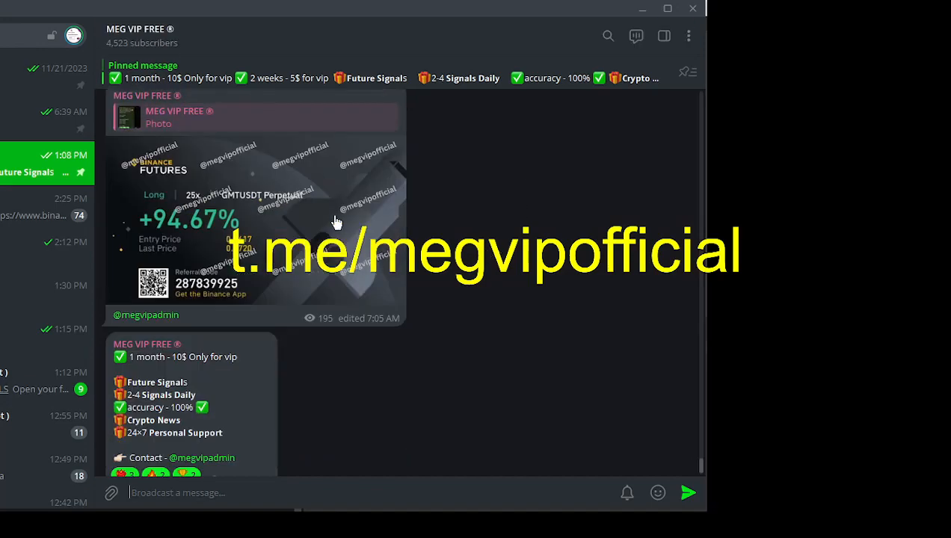
mouse_move(398, 233)
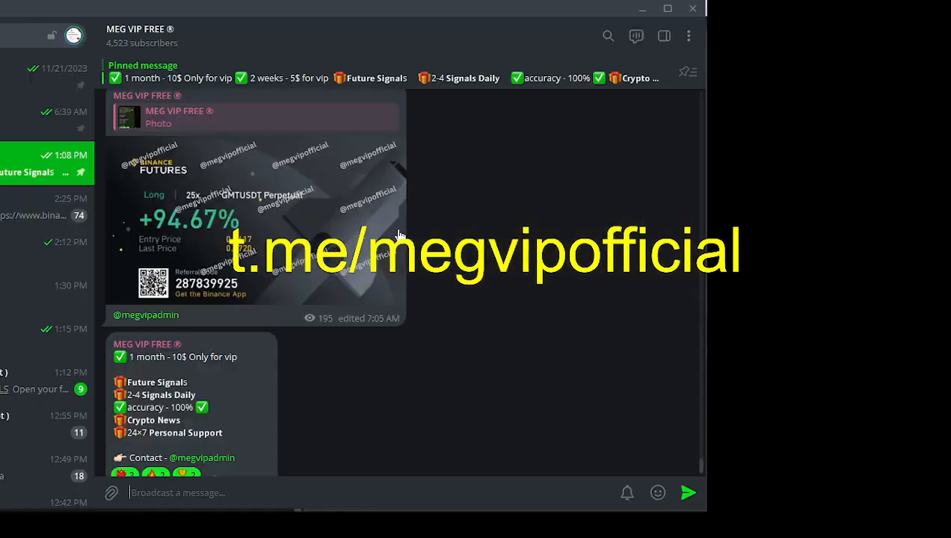
scroll(down, 3)
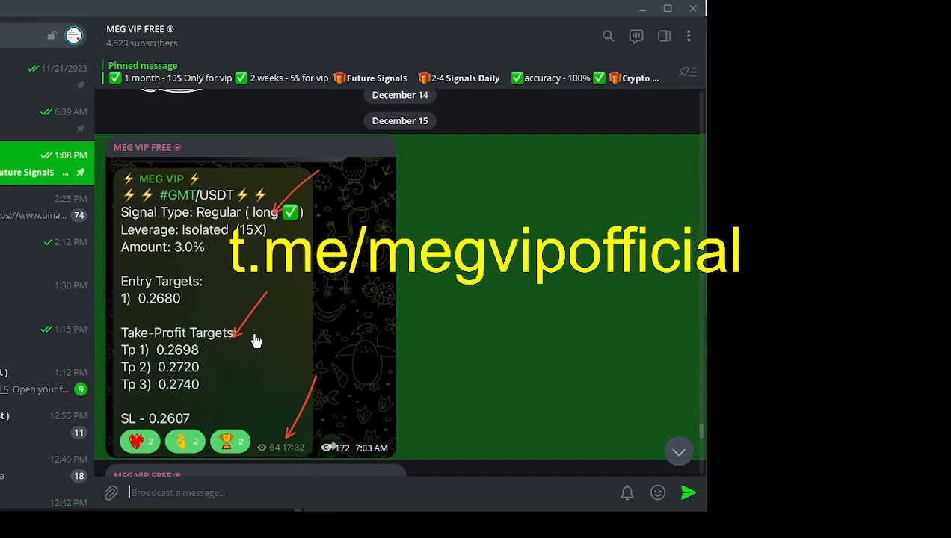
Scroll back past the THETA/USDT target results to the December 13 THETA/USDT long signal
scroll(down, 3)
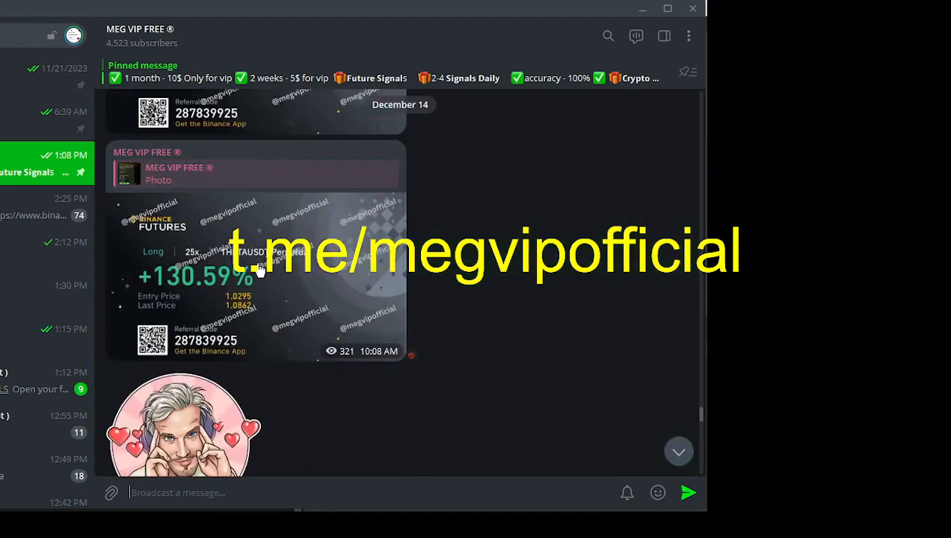
click(254, 276)
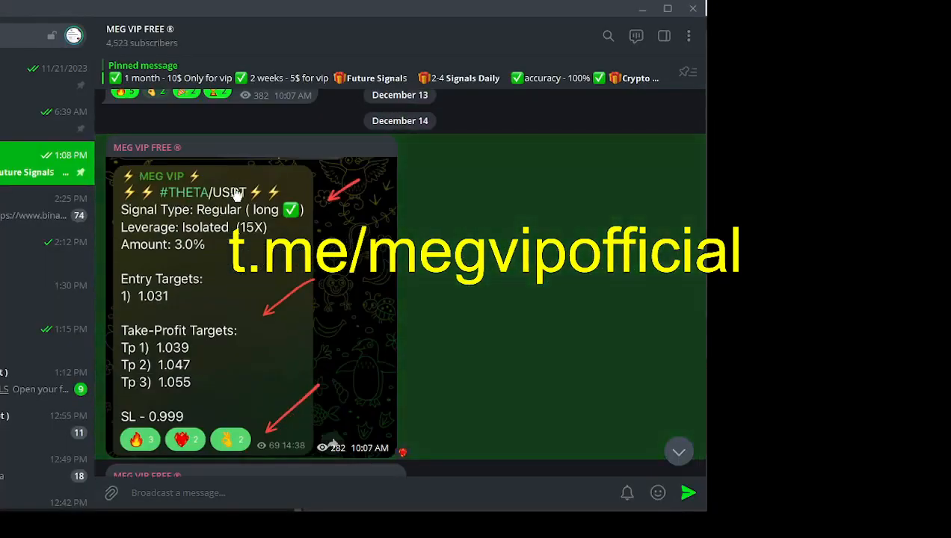
scroll(down, 3)
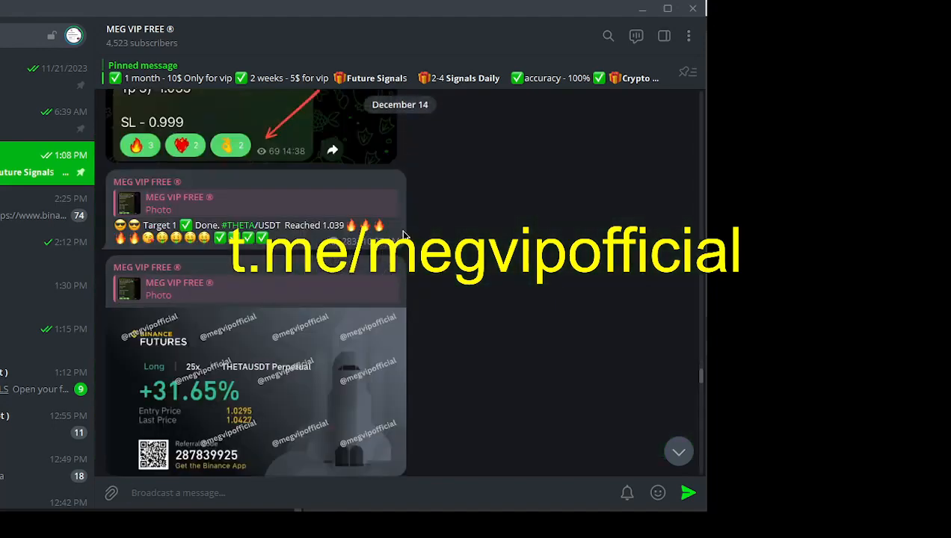
scroll(down, 3)
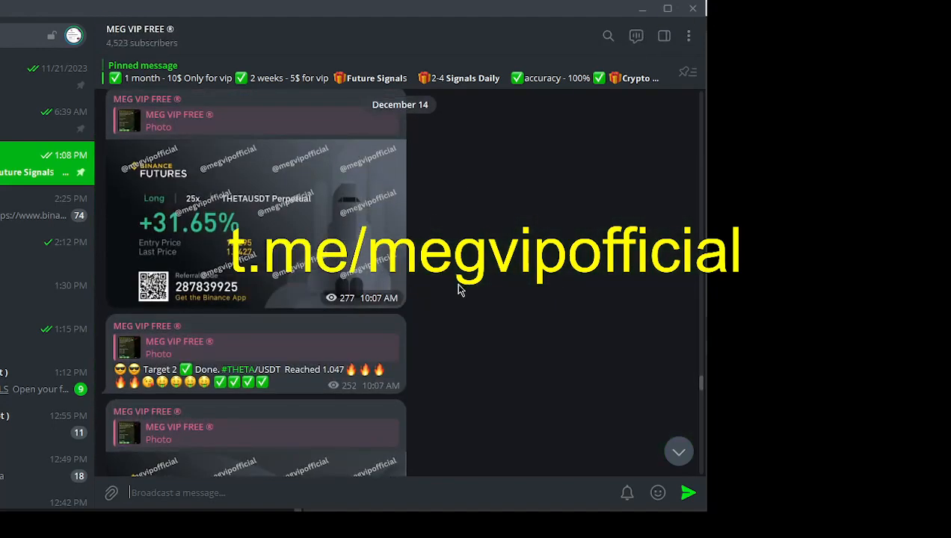
scroll(down, 3)
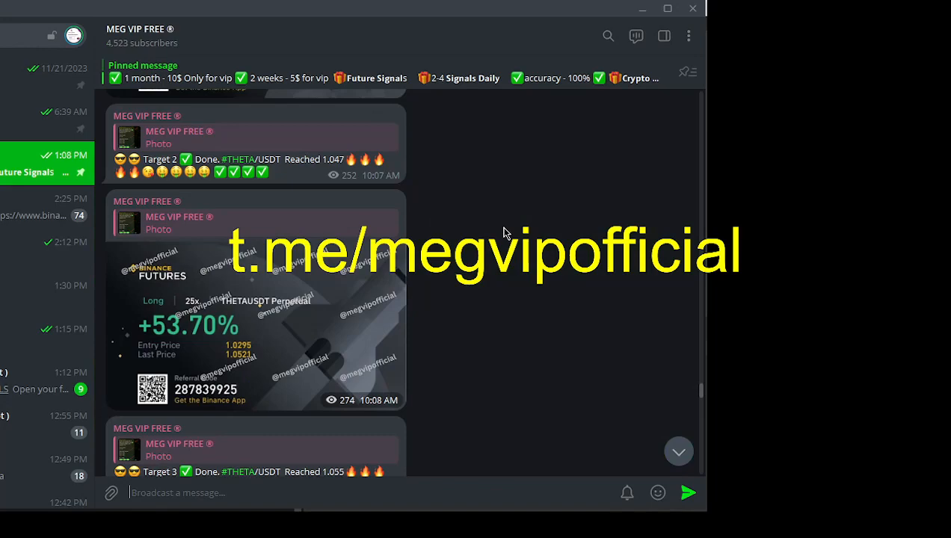
scroll(down, 3)
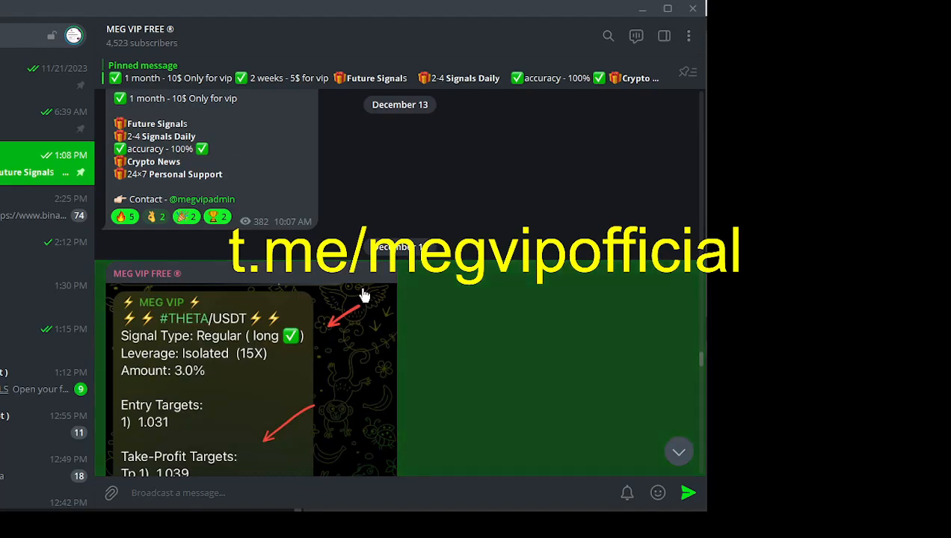
Scroll further back to the December 12 GMT/USDT results with the Notepad advert on top
scroll(down, 3)
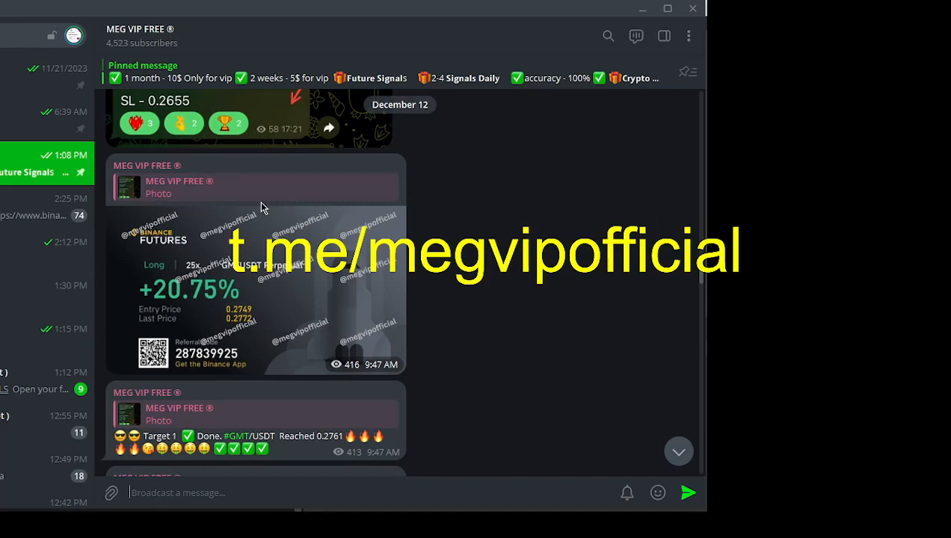
scroll(down, 3)
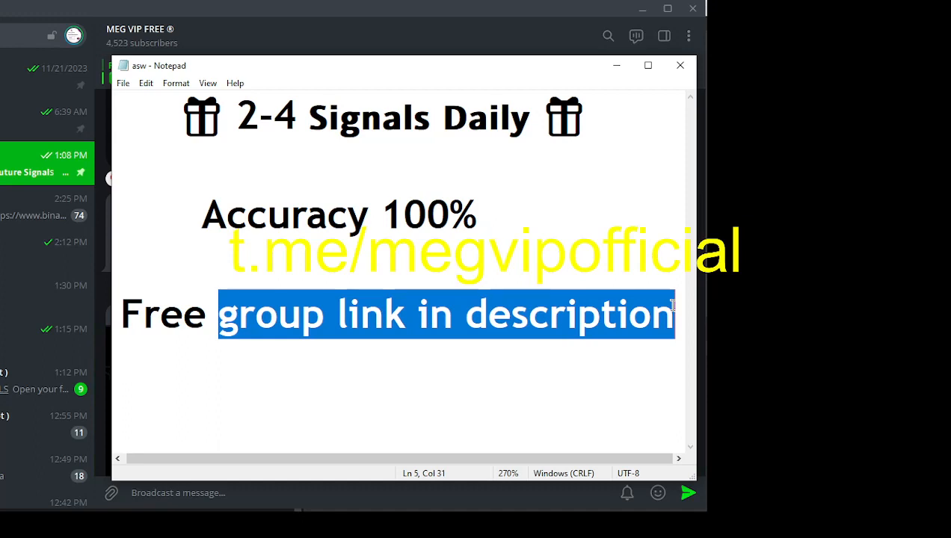
mouse_move(535, 124)
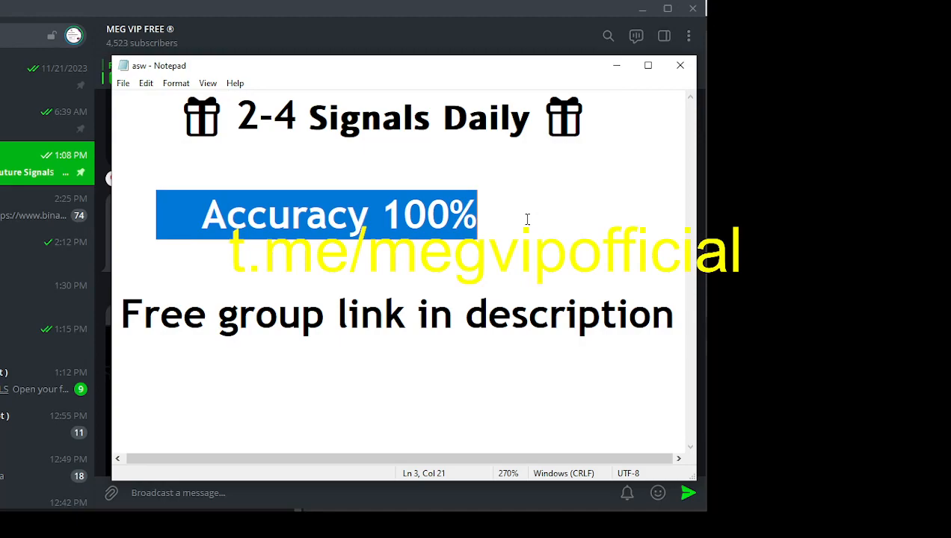
Highlight 'group link in description' in the advert, return to the channel and scroll to the December 9 GMT/USDT signal
drag(217, 314, 676, 313)
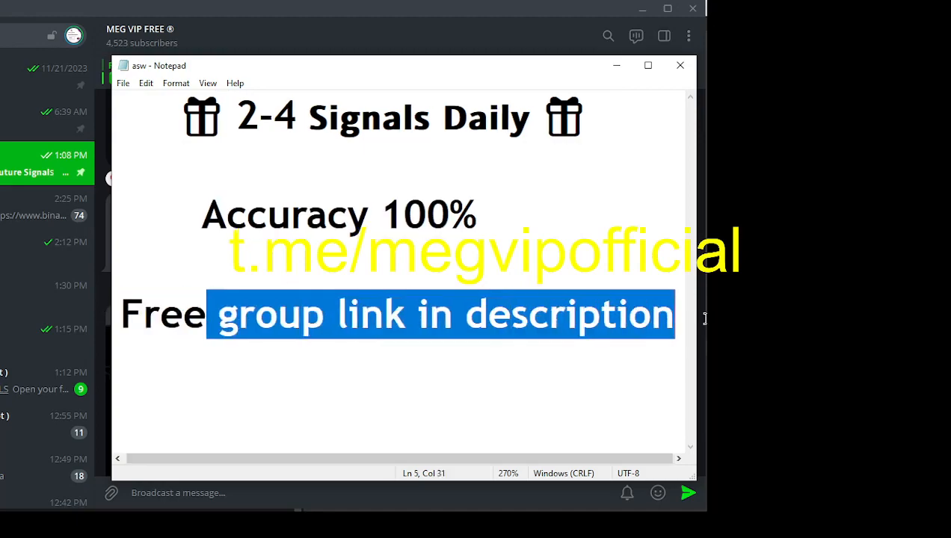
click(679, 66)
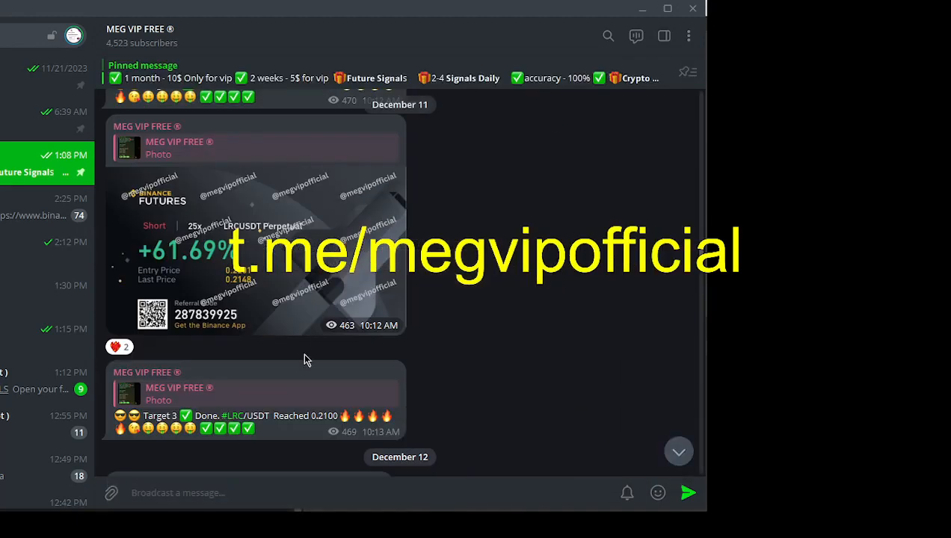
scroll(down, 3)
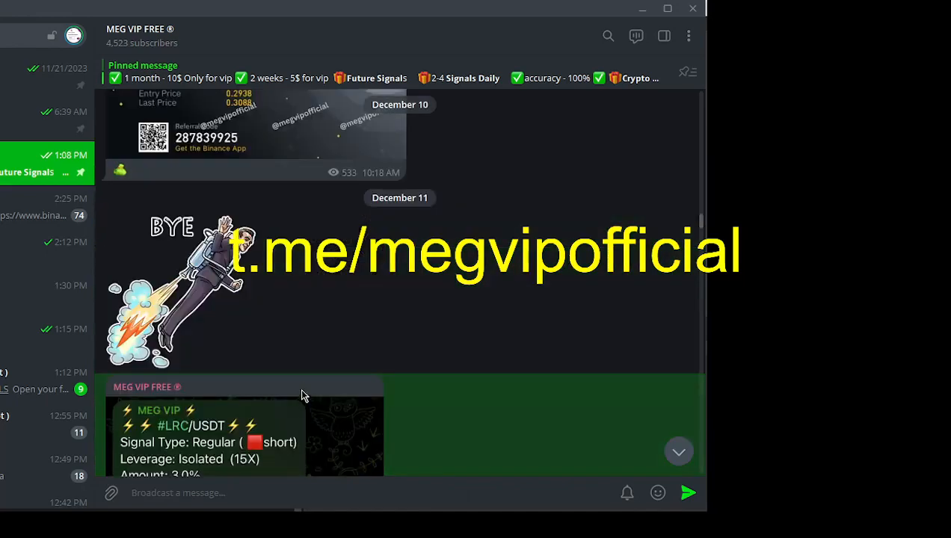
scroll(down, 3)
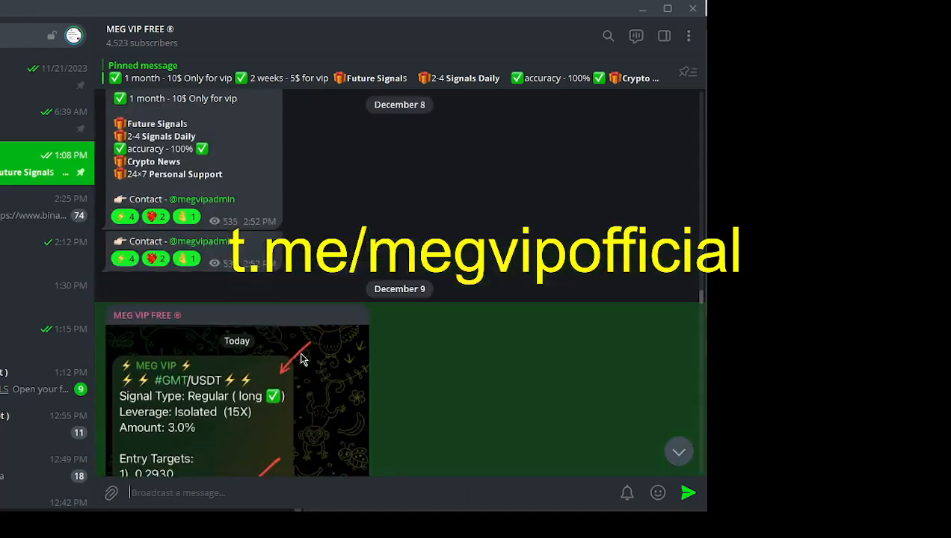